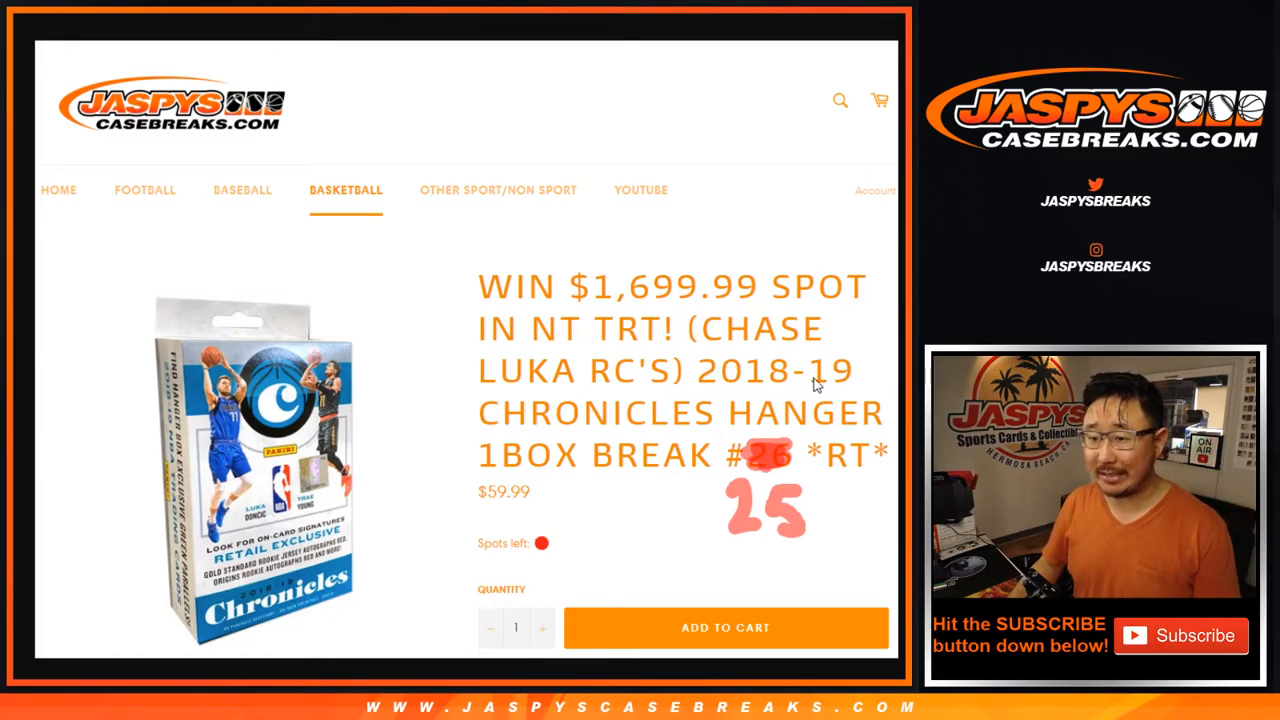
{"action": "mouse_move", "coordinate": [788, 470]}
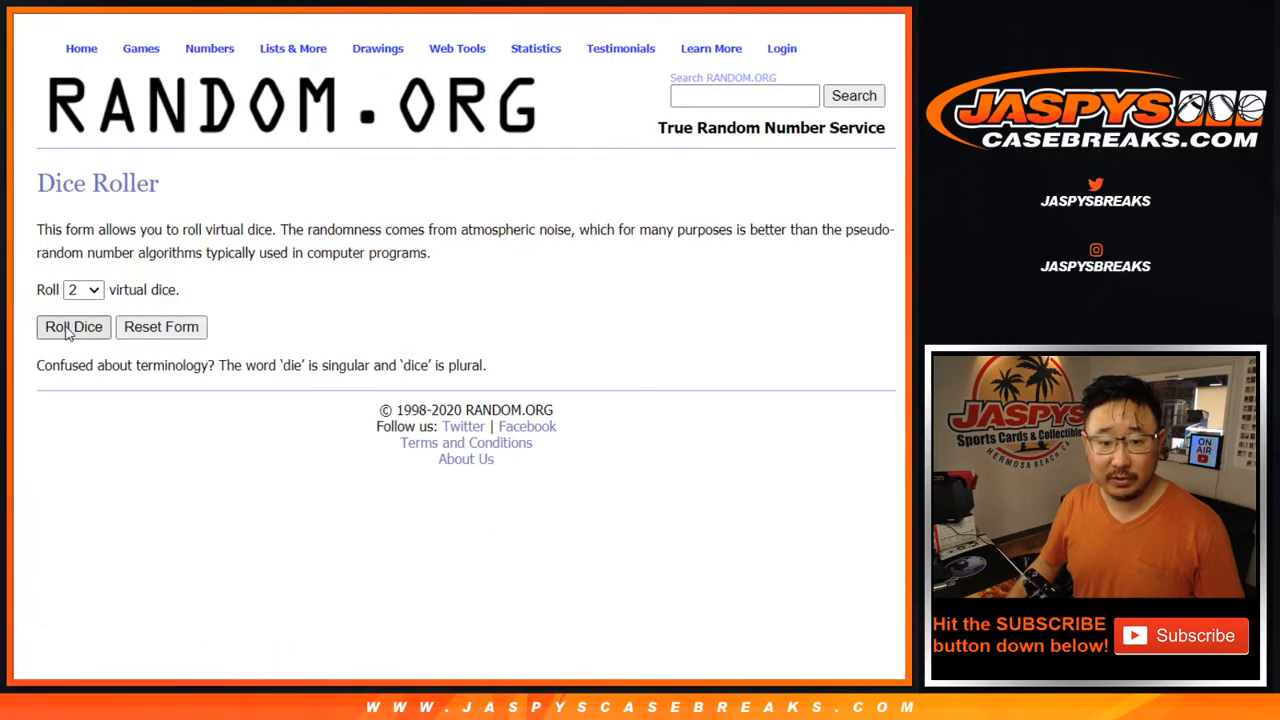
- Roll the dice, then shuffle the 30-name participant list repeatedly until the final order is set
{"action": "left_click", "coordinate": [72, 328]}
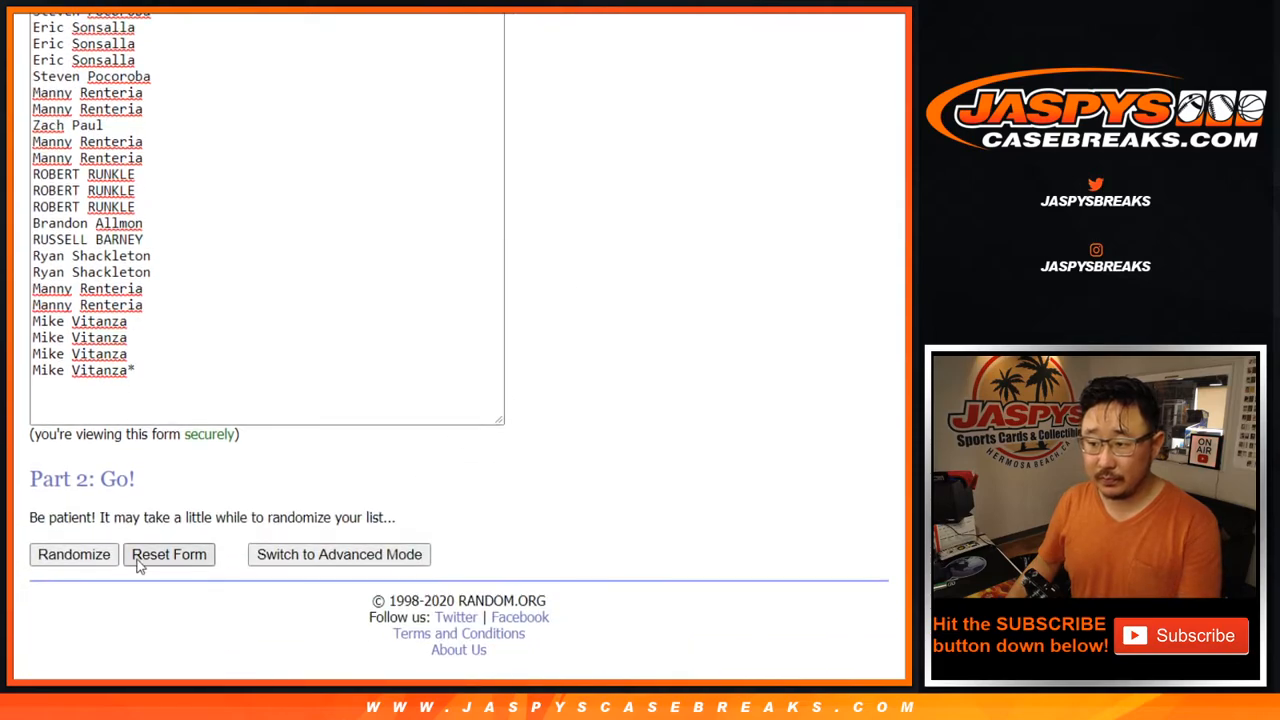
{"action": "left_click", "coordinate": [72, 554]}
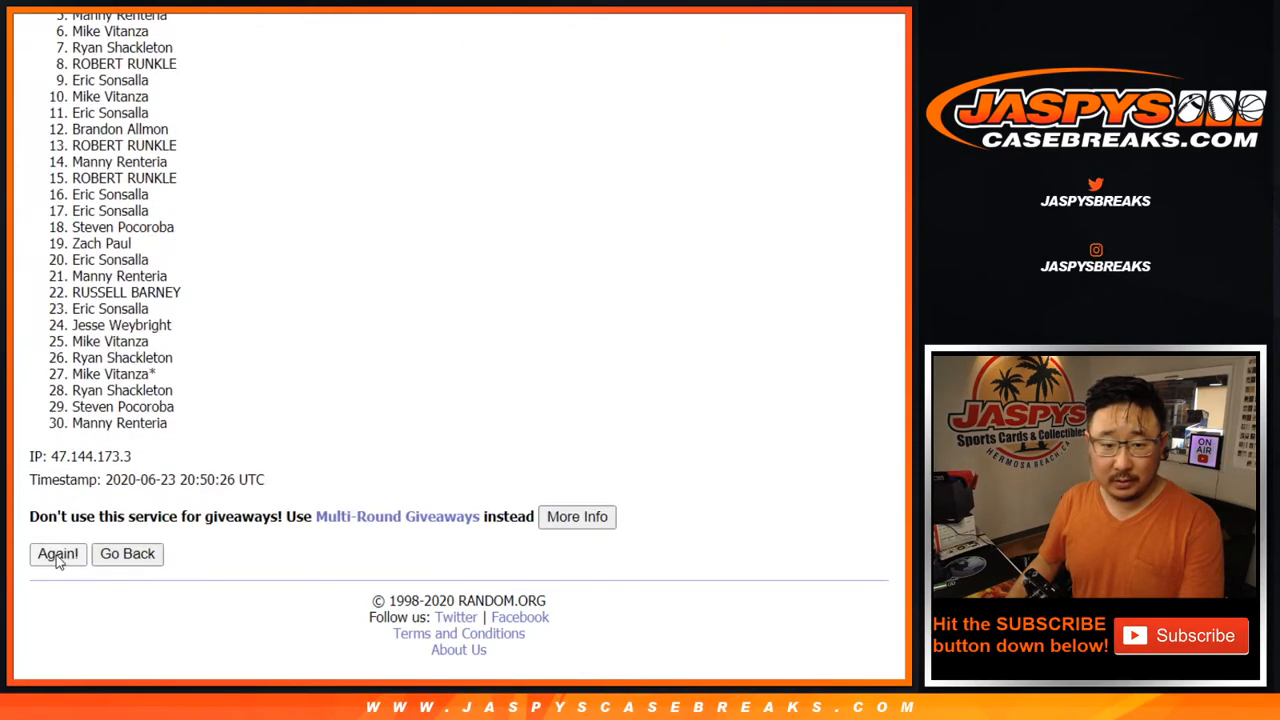
{"action": "left_click", "coordinate": [56, 554]}
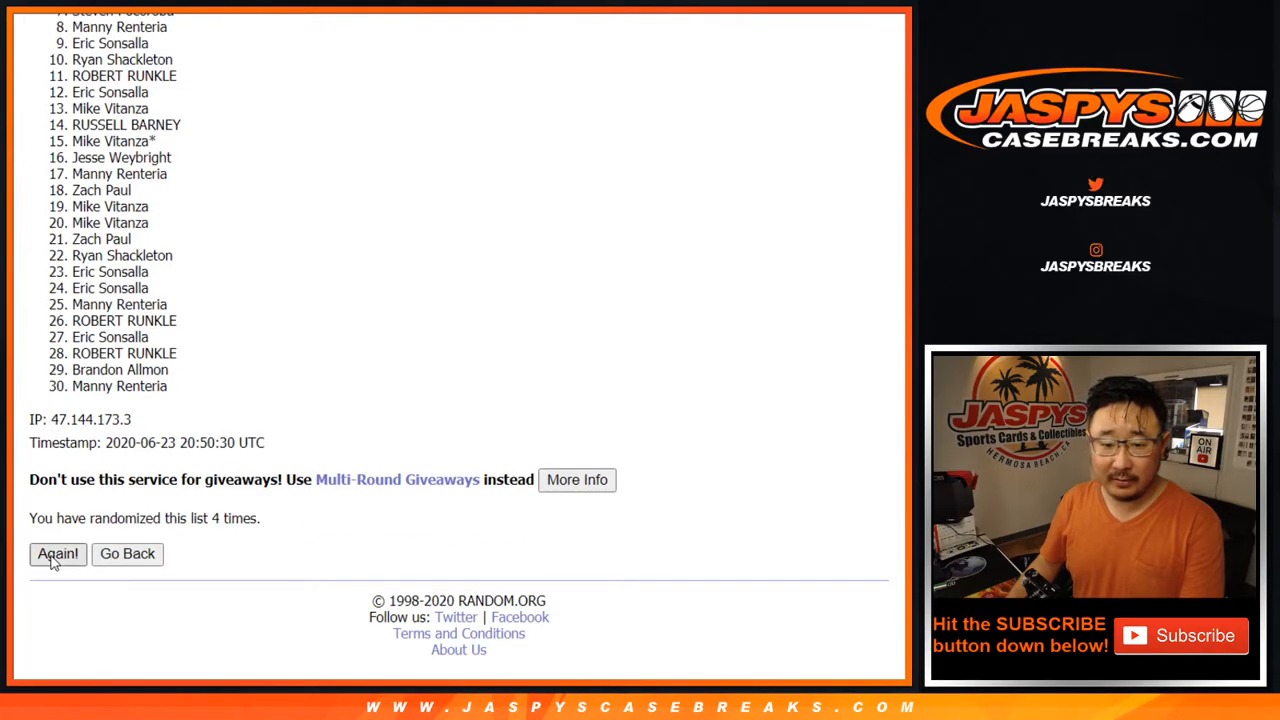
{"action": "left_click", "coordinate": [56, 554]}
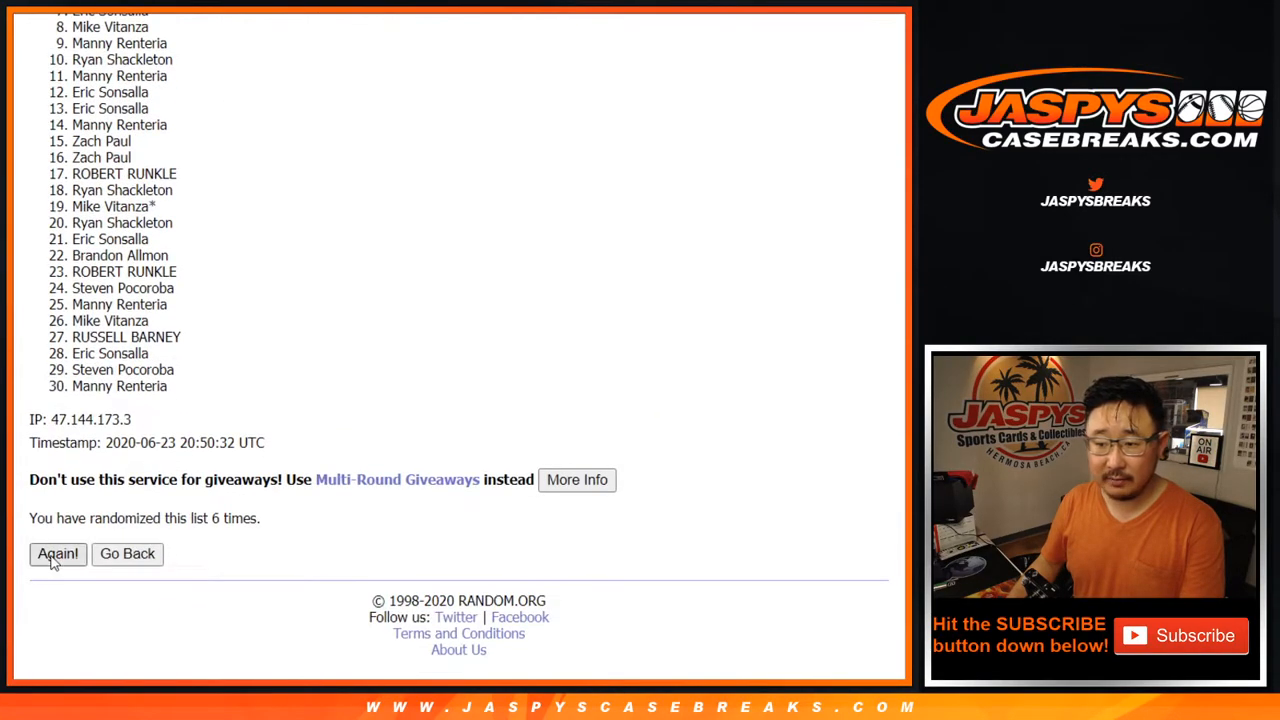
{"action": "left_click", "coordinate": [56, 554]}
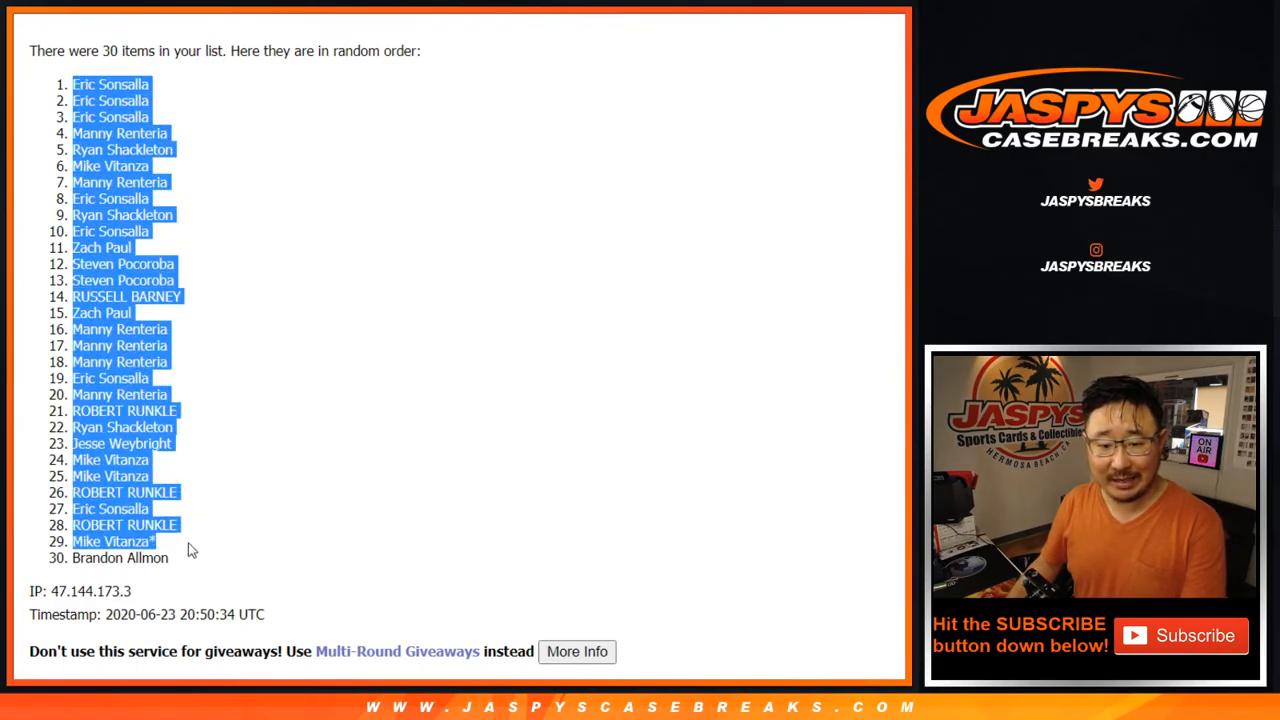
{"action": "scroll", "scroll_direction": "down", "scroll_amount": 3}
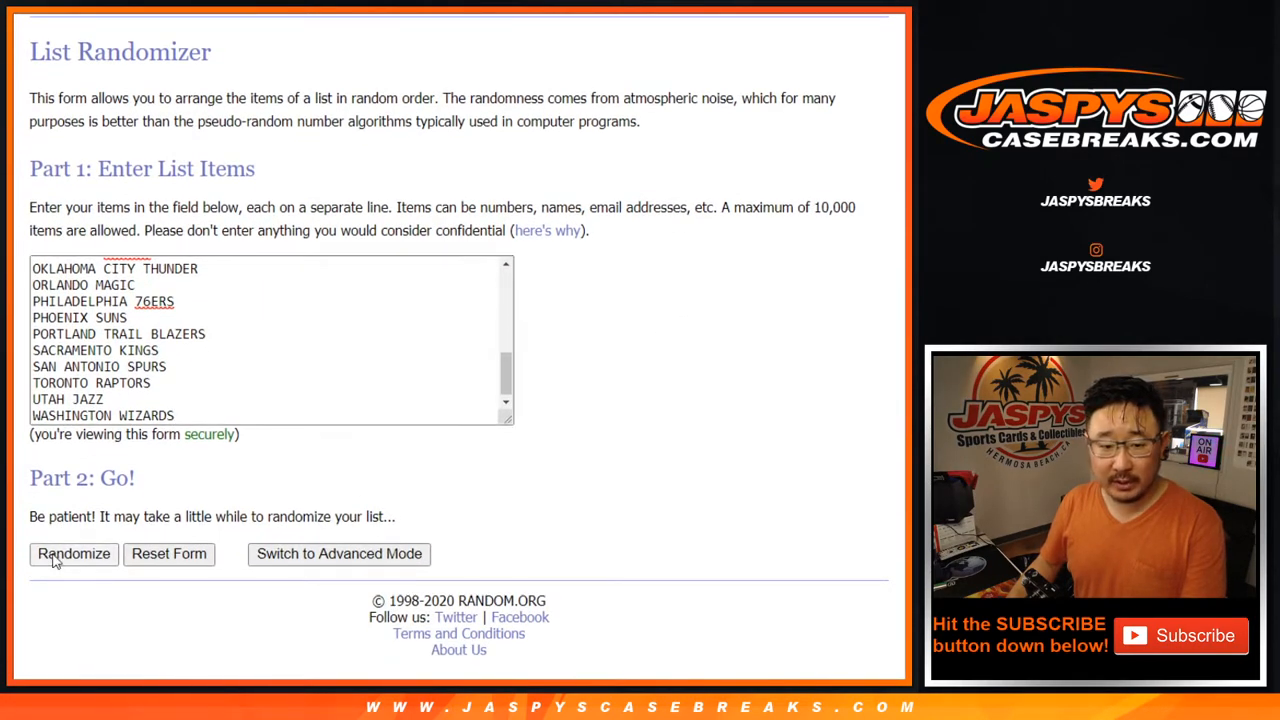
- Shuffle the 30 NBA team list repeatedly with Again! until the final team order is set
{"action": "left_click", "coordinate": [72, 554]}
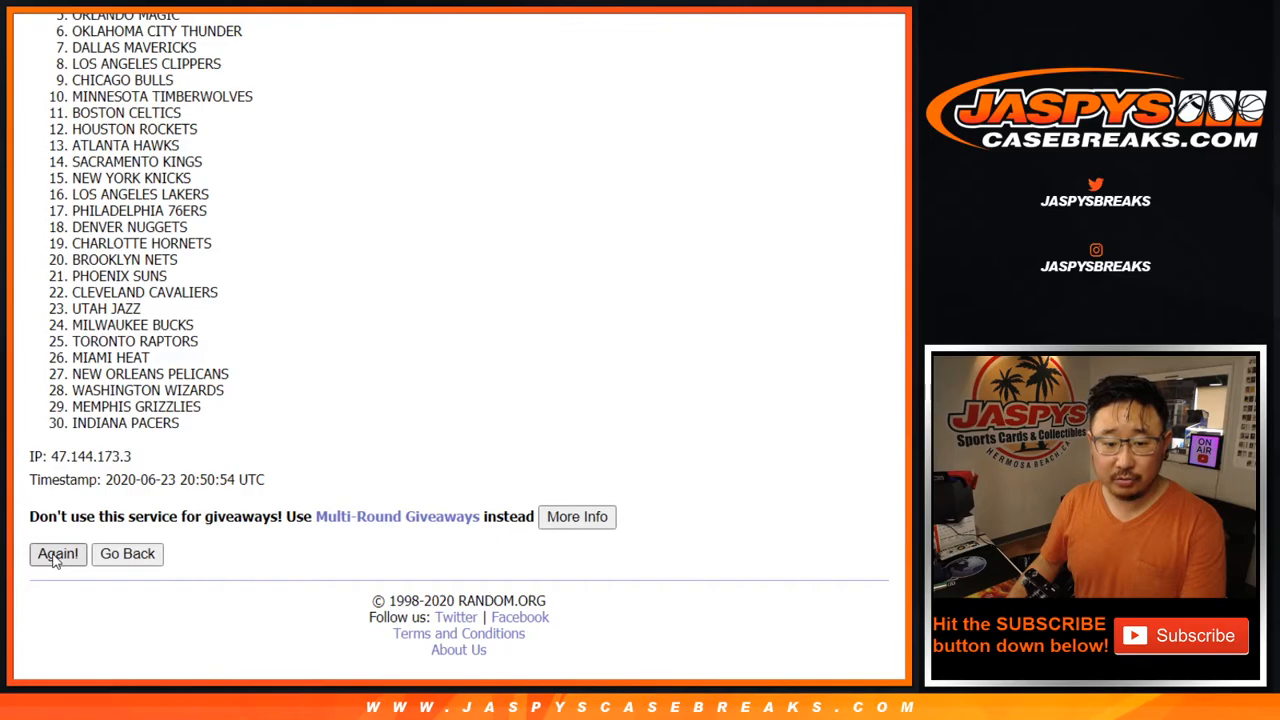
{"action": "left_click", "coordinate": [56, 554]}
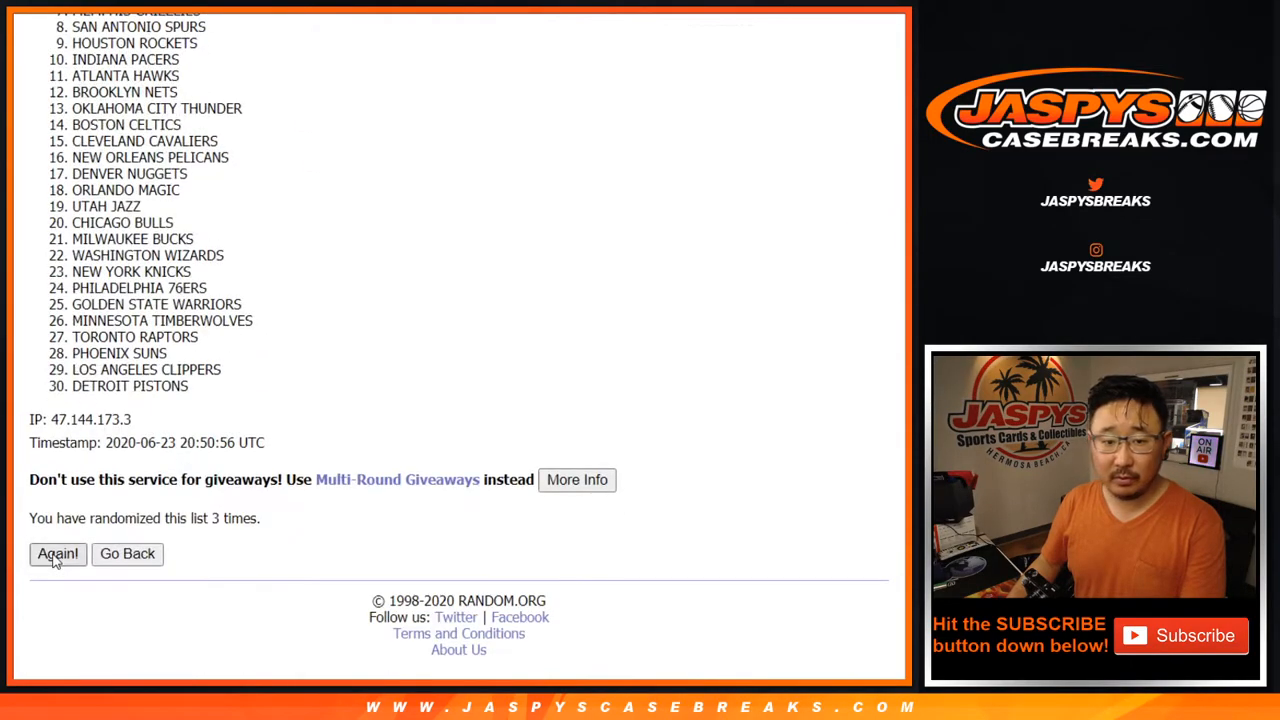
{"action": "left_click", "coordinate": [56, 554]}
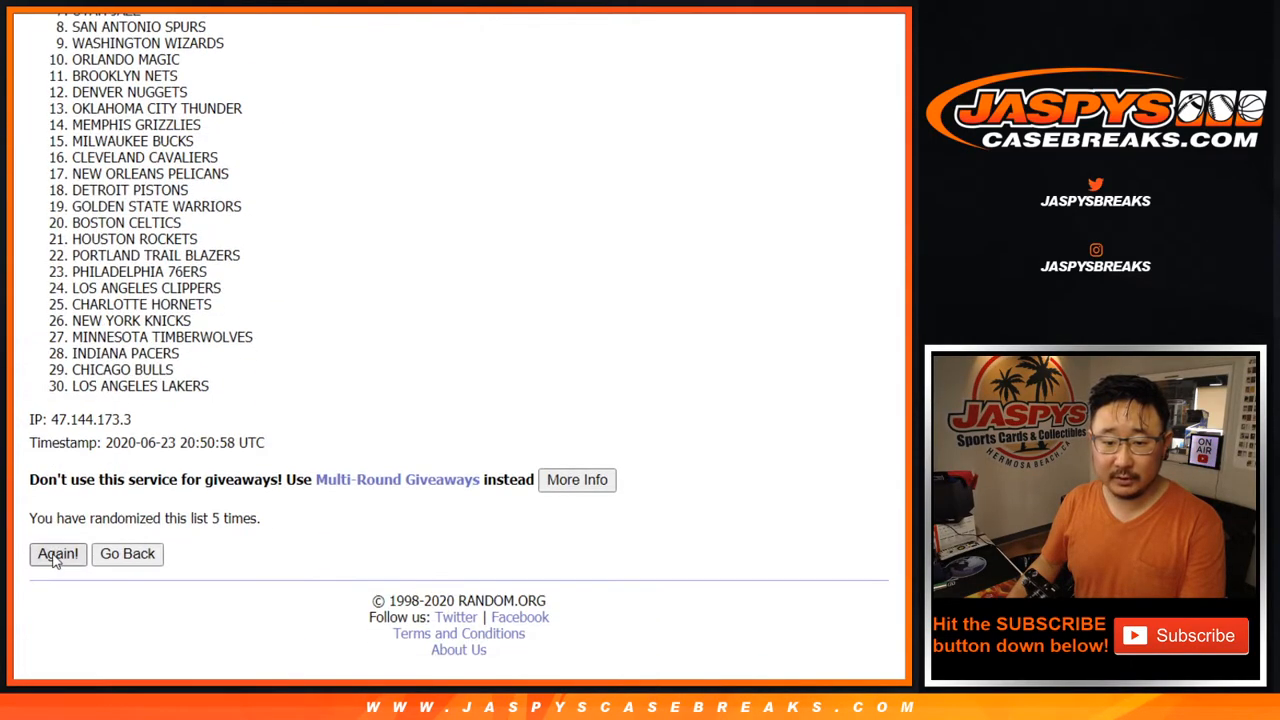
{"action": "left_click", "coordinate": [56, 554]}
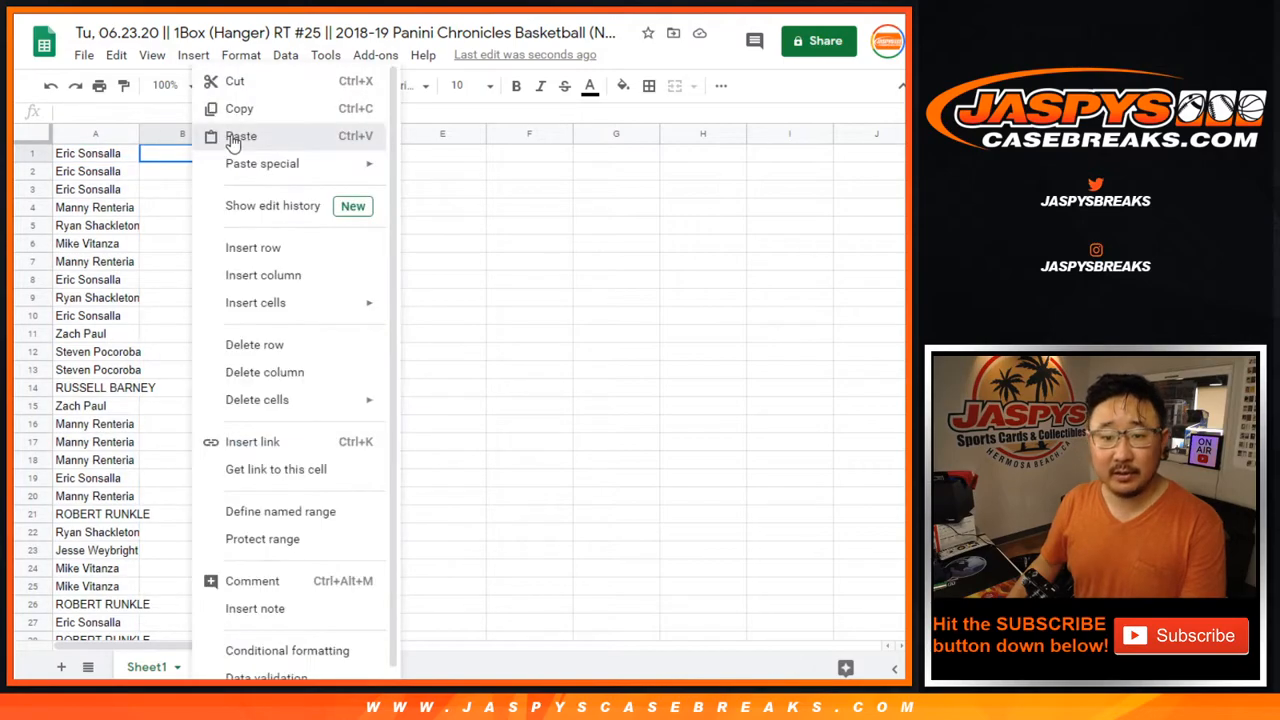
- Paste the randomized teams beside the names and set both columns to Cambria 12
{"action": "left_click", "coordinate": [240, 136]}
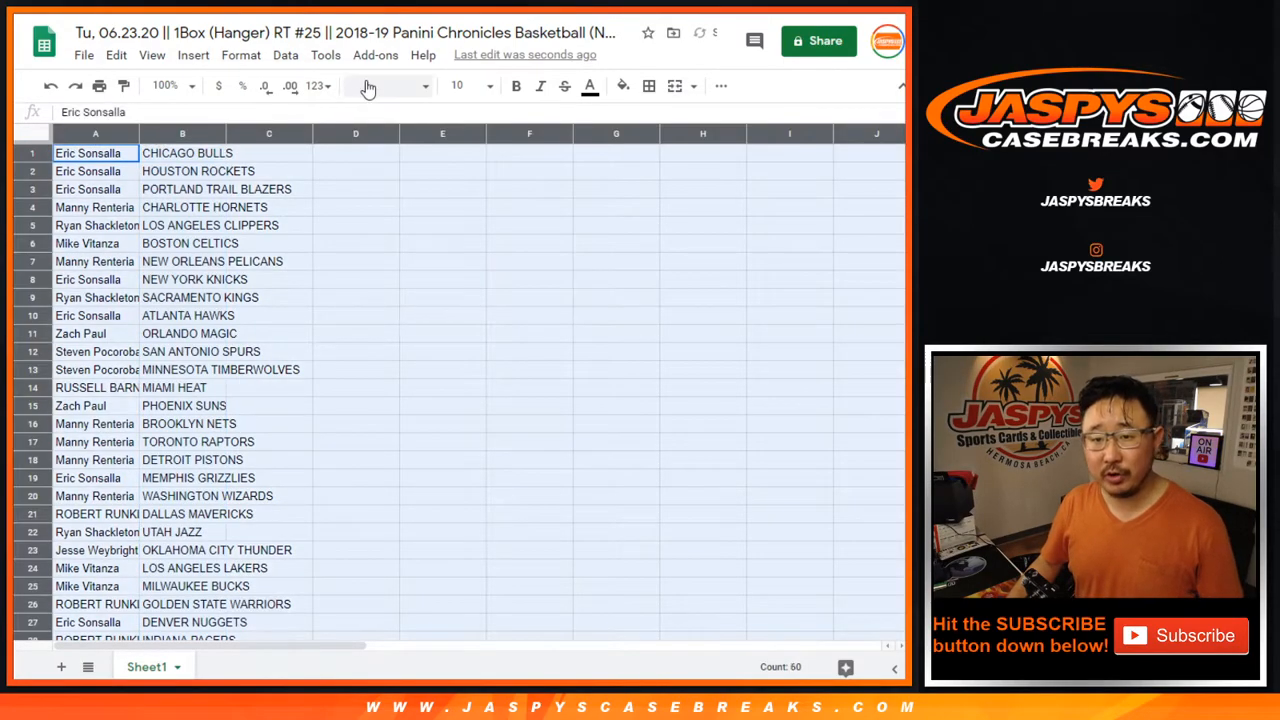
{"action": "left_click", "coordinate": [484, 84]}
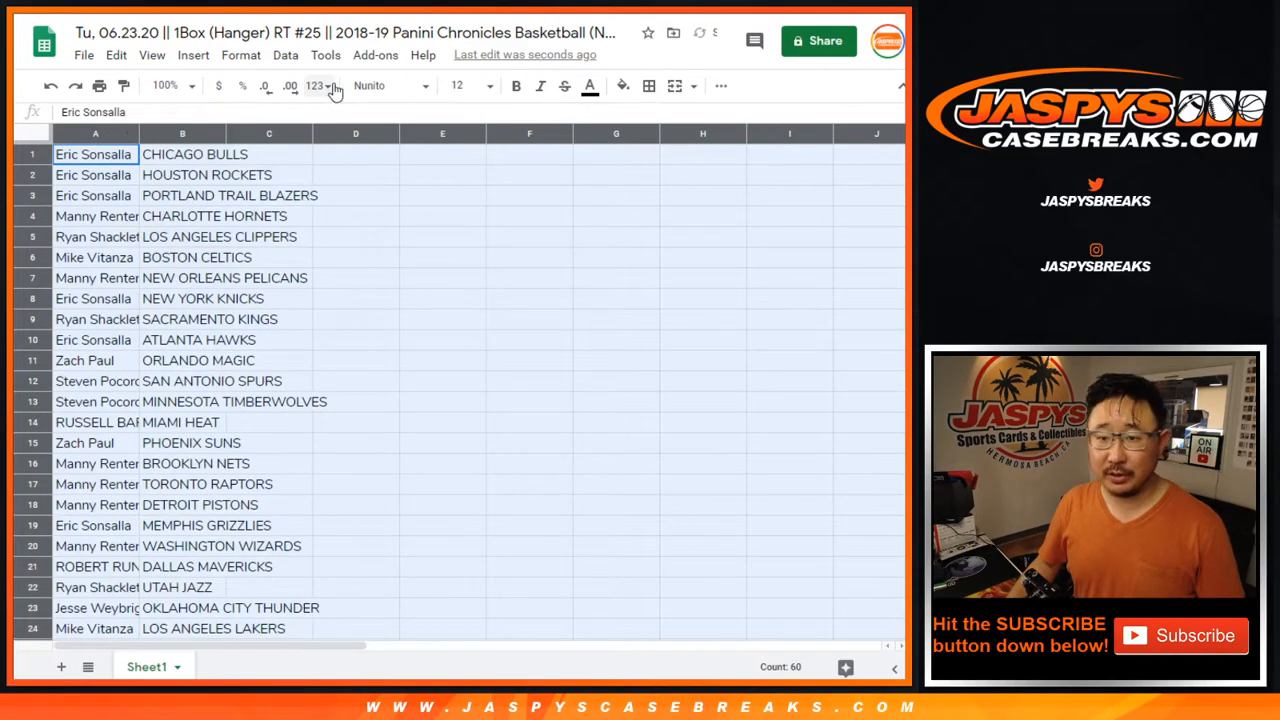
{"action": "left_click", "coordinate": [396, 84]}
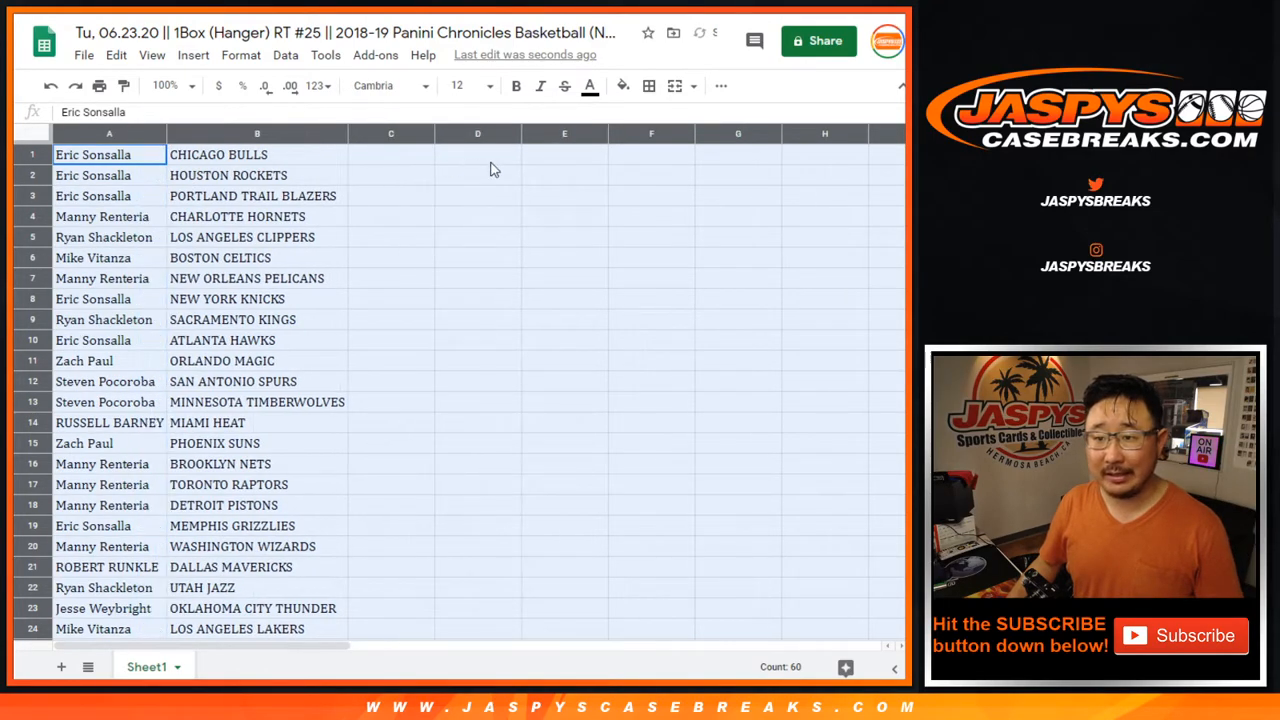
- Zoom the sheet to 125% and sort the name-team pairs alphabetically by team
{"action": "left_click", "coordinate": [180, 84]}
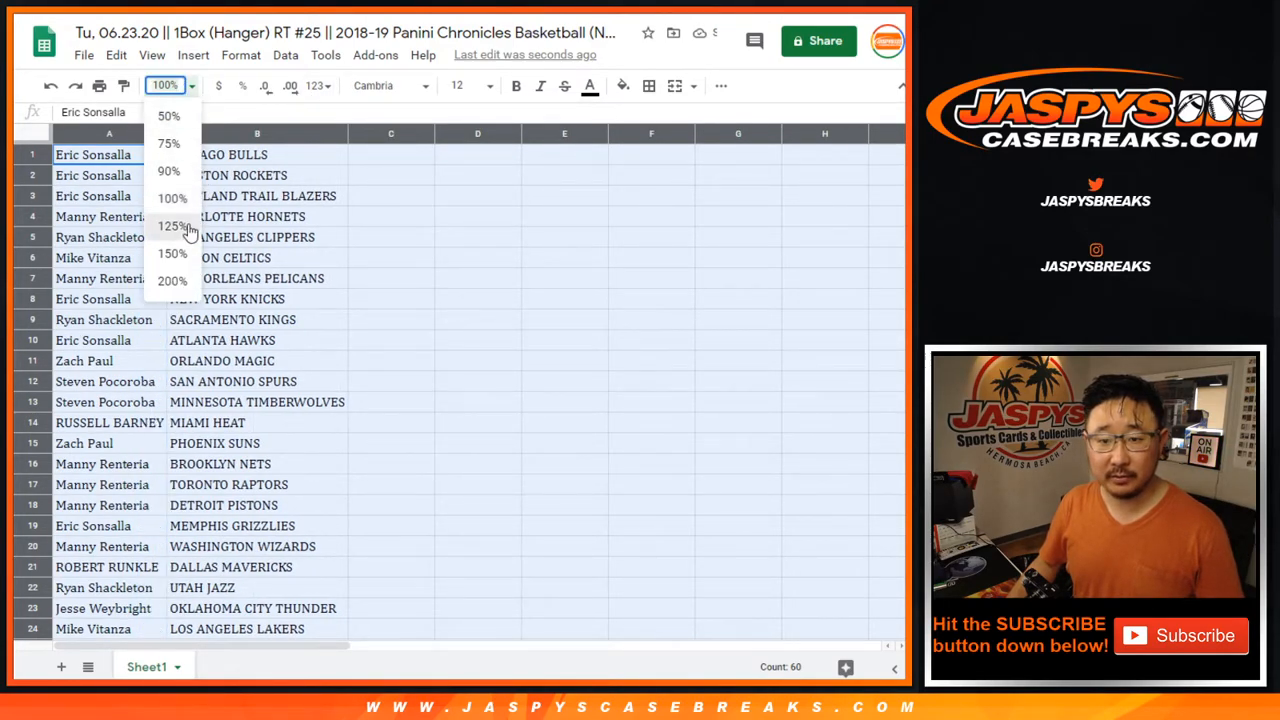
{"action": "left_click", "coordinate": [170, 224]}
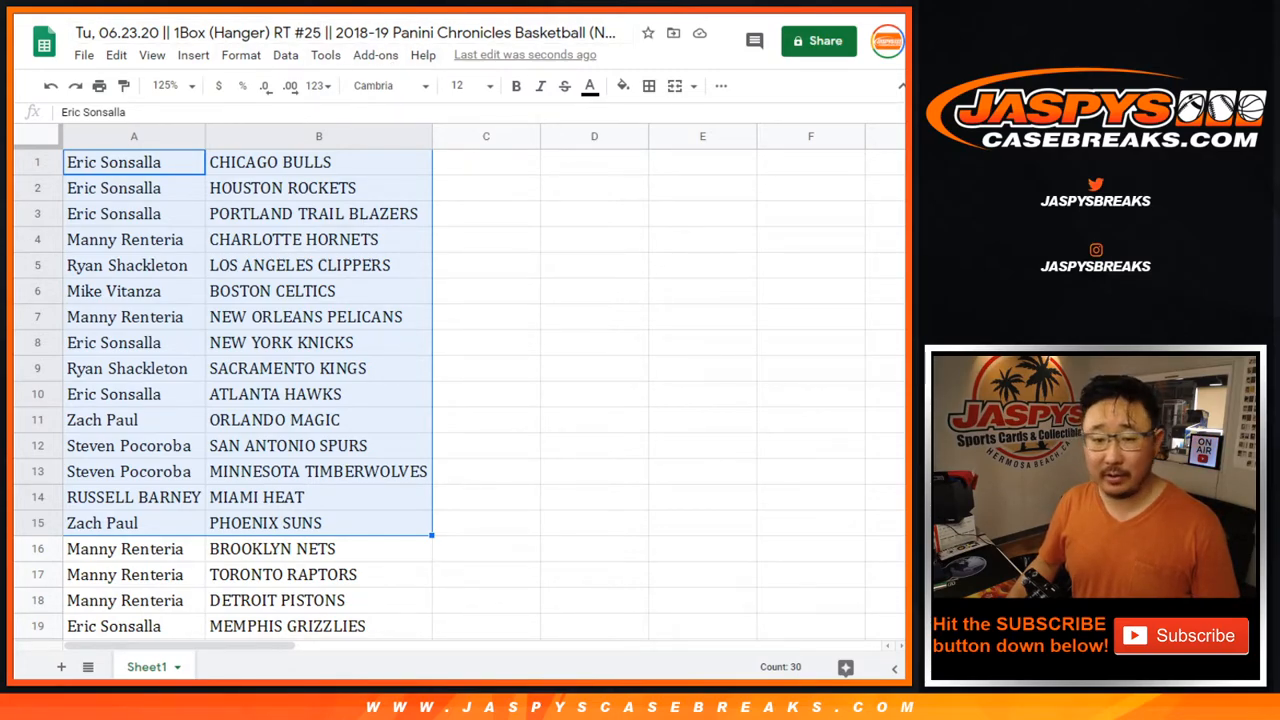
{"action": "mouse_move", "coordinate": [248, 526]}
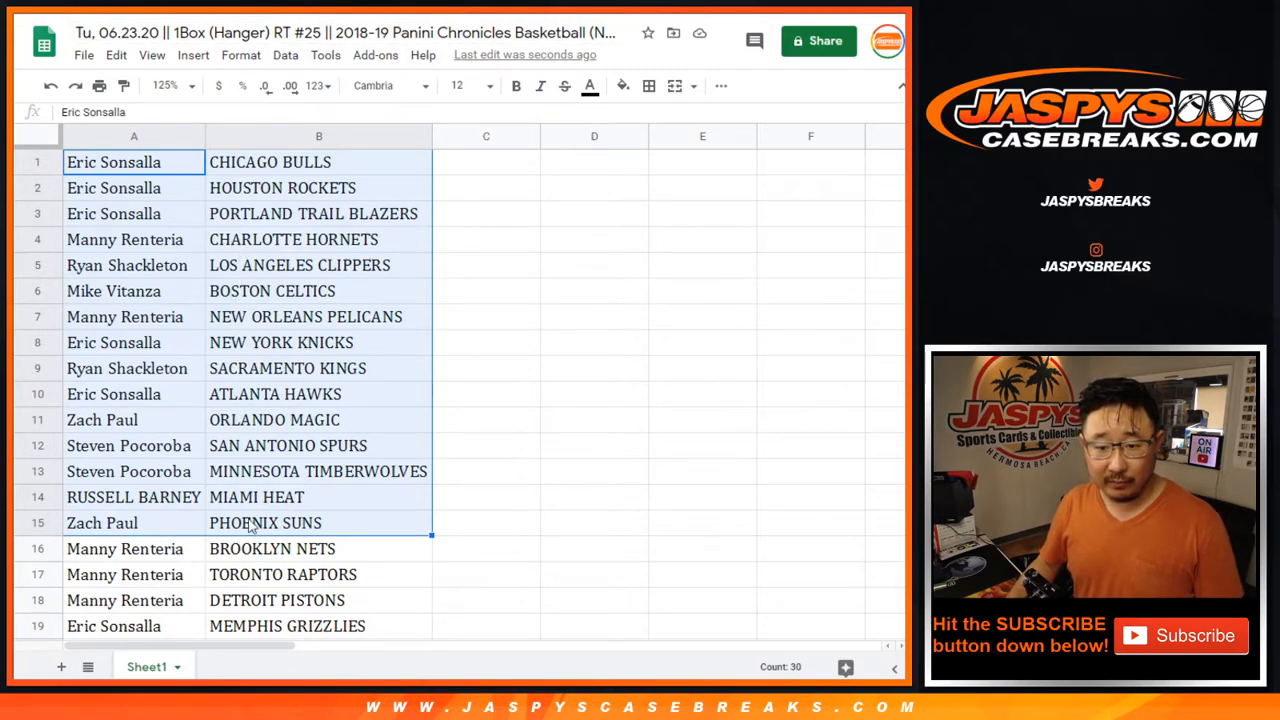
{"action": "scroll", "scroll_direction": "down", "scroll_amount": 3}
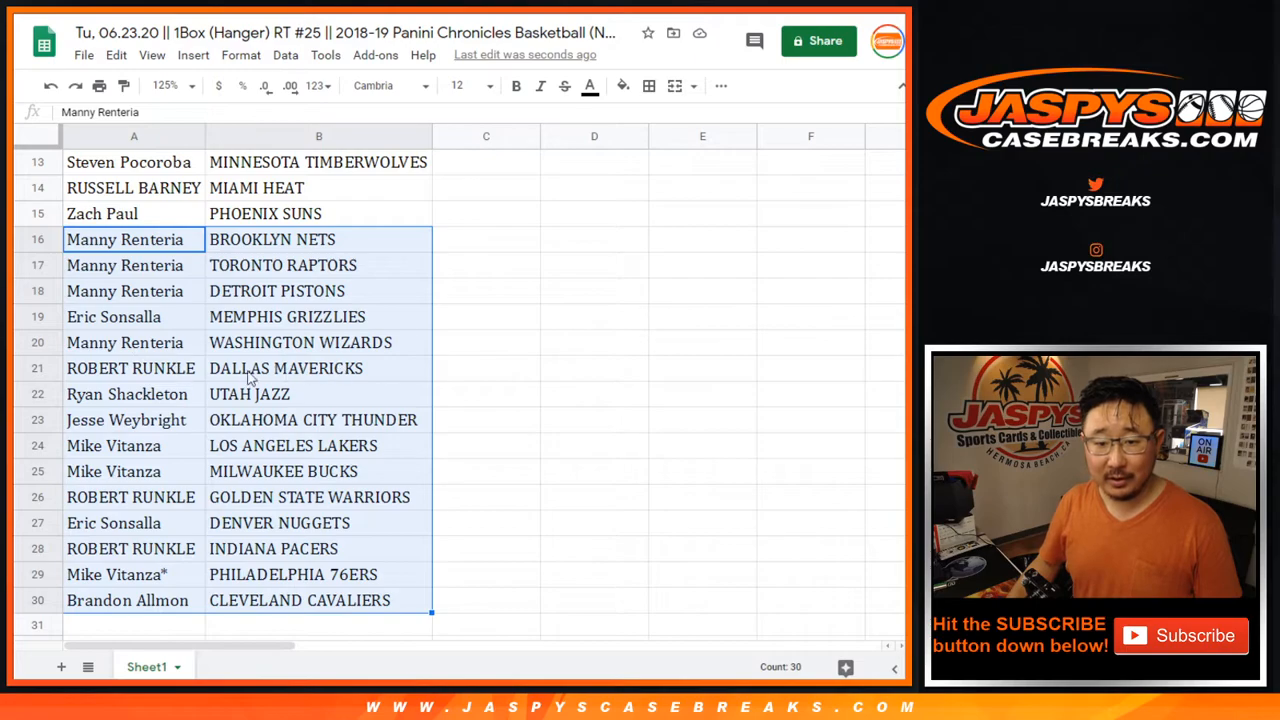
{"action": "mouse_move", "coordinate": [268, 400]}
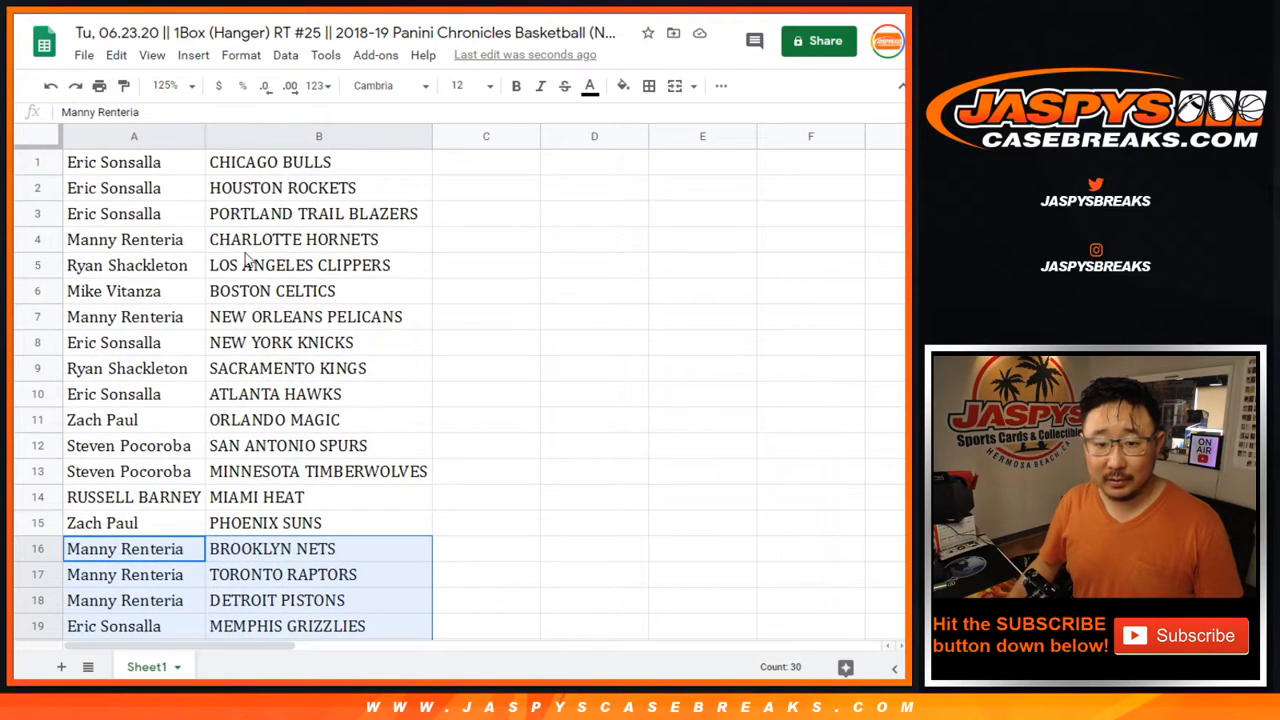
{"action": "mouse_move", "coordinate": [206, 406]}
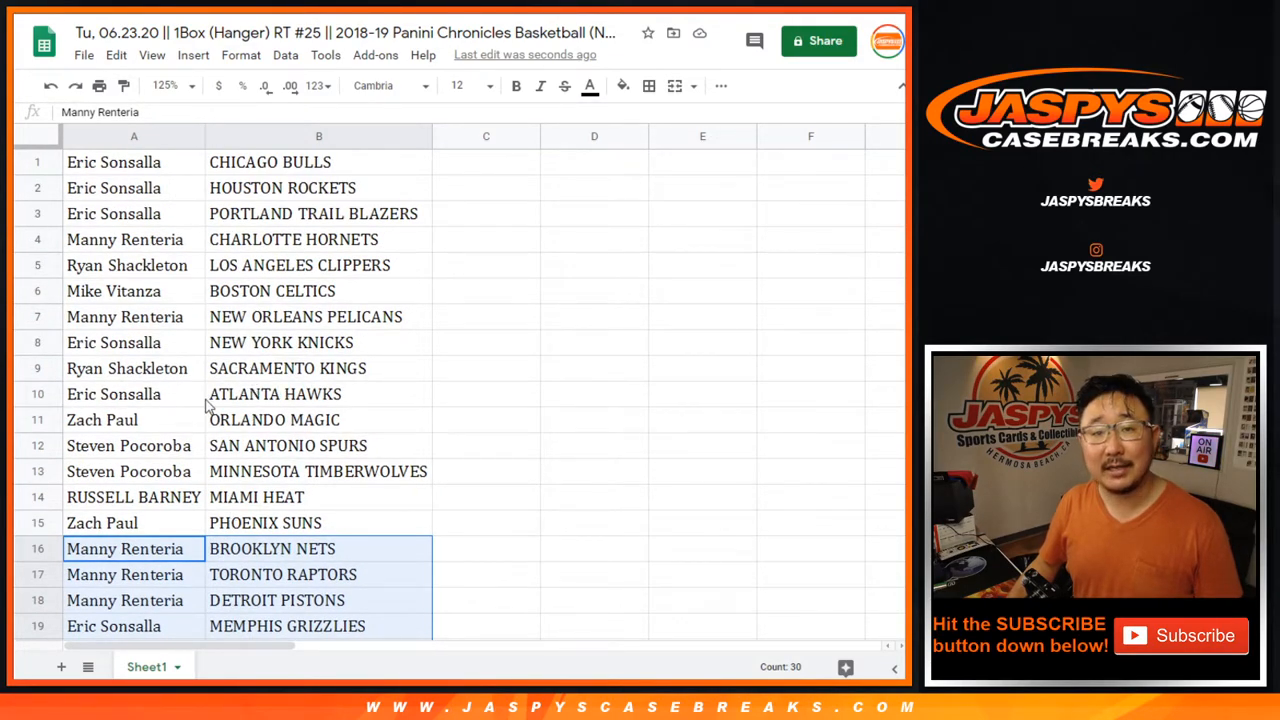
{"action": "left_click", "coordinate": [190, 84]}
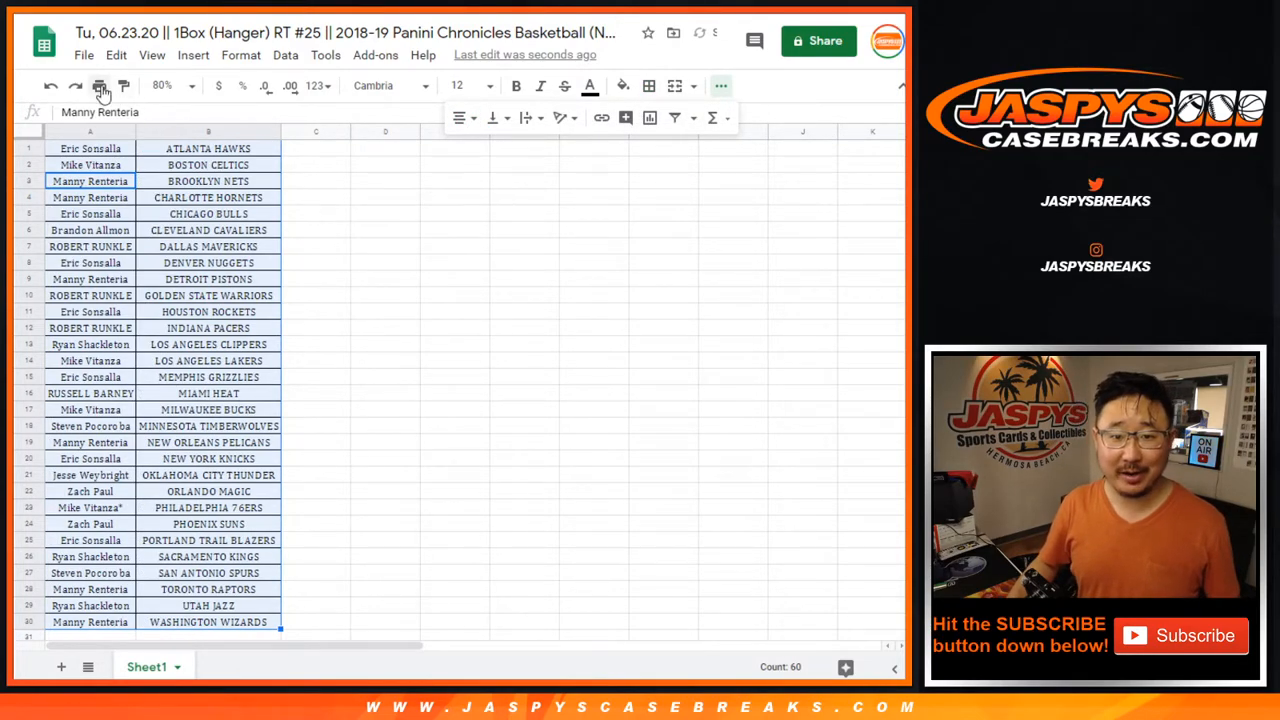
{"action": "left_click", "coordinate": [96, 88]}
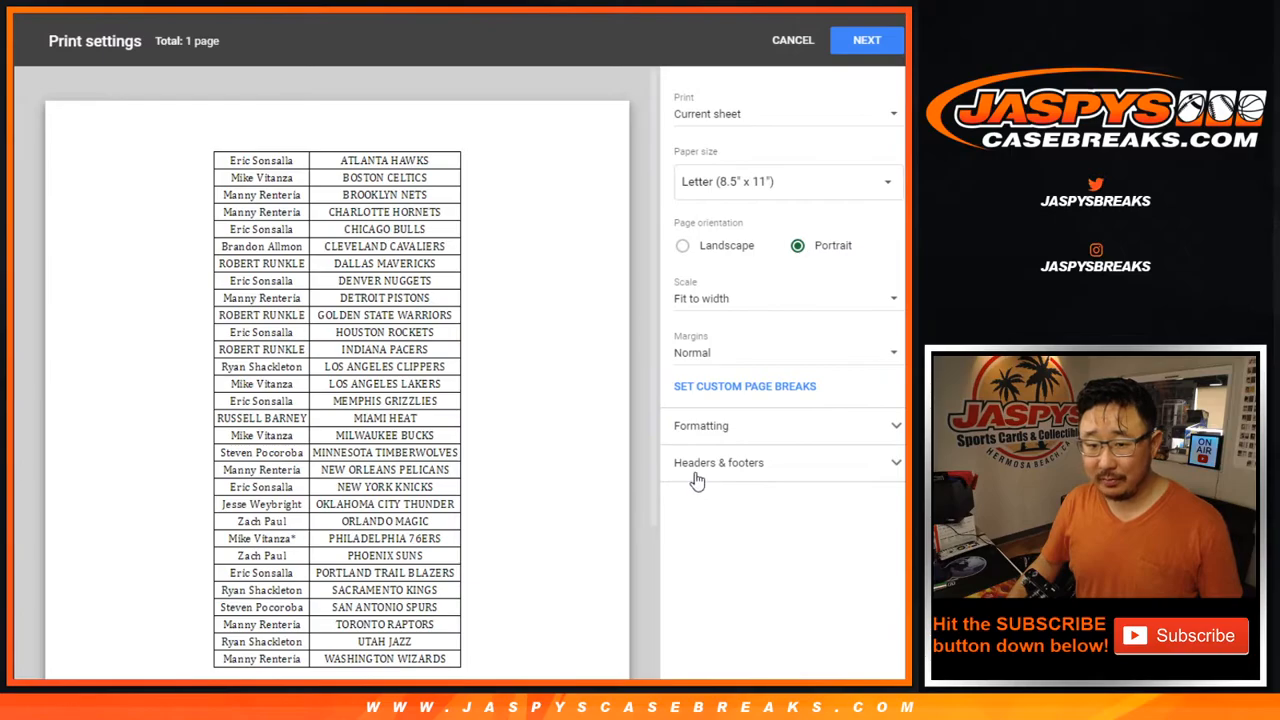
{"action": "left_click", "coordinate": [792, 40]}
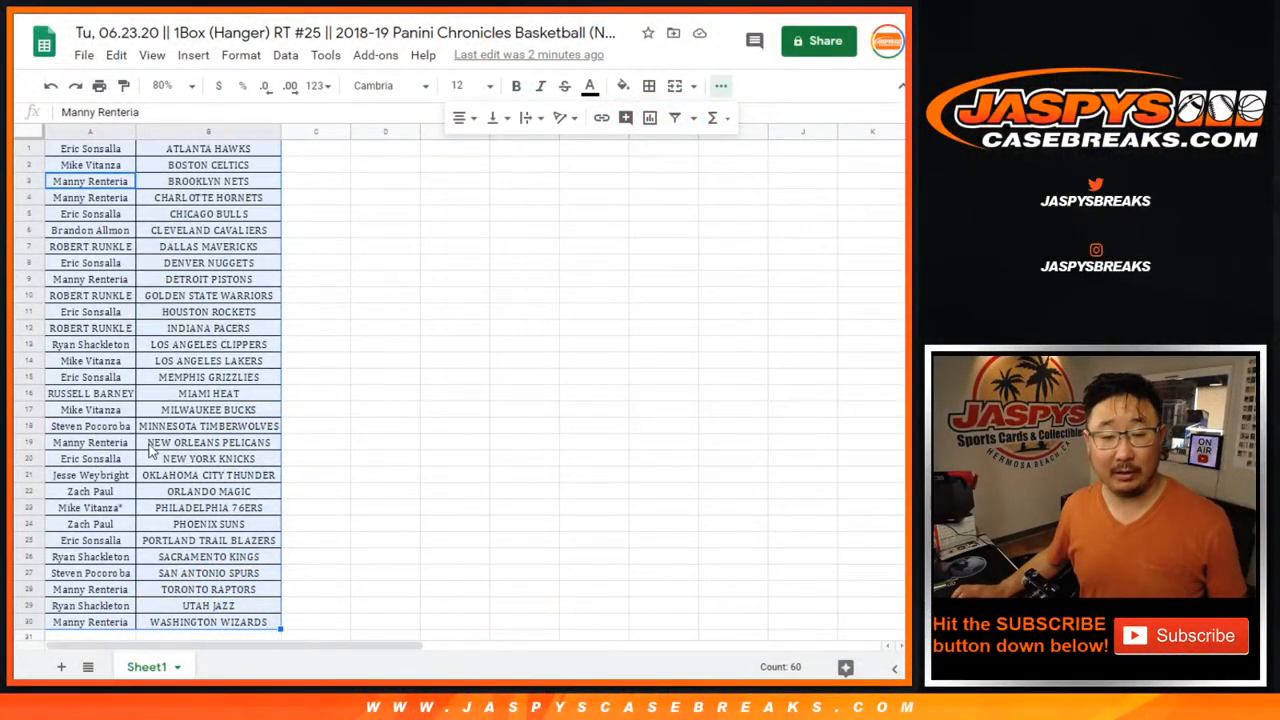
- Return to Random.org, roll the dice, and reshuffle the 30-name list for the next round's order
{"action": "left_click", "coordinate": [90, 148]}
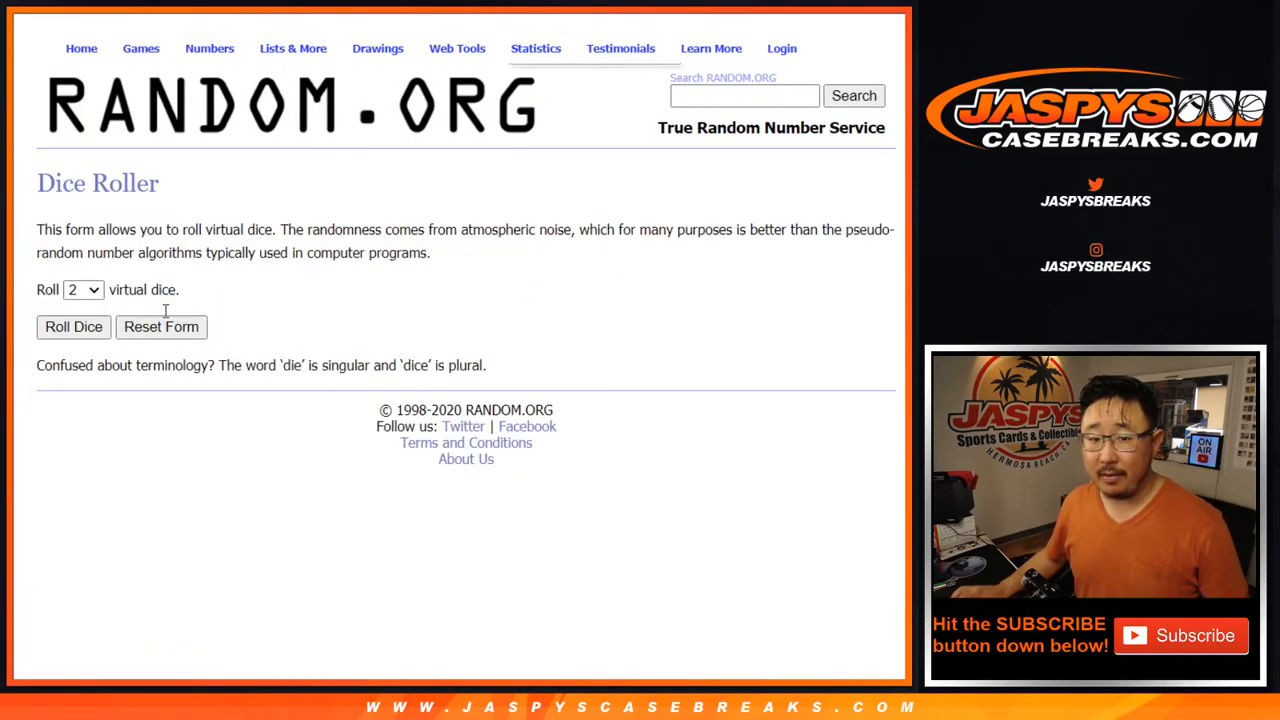
{"action": "left_click", "coordinate": [72, 328]}
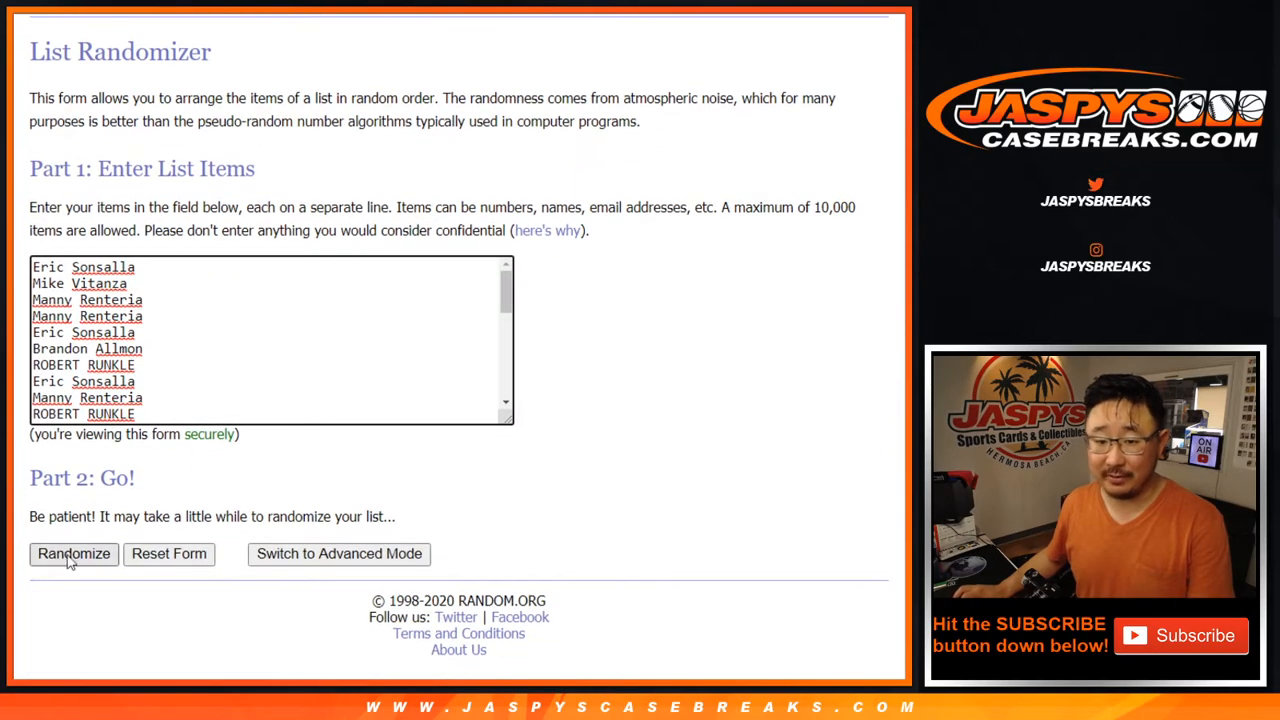
{"action": "left_click", "coordinate": [72, 554]}
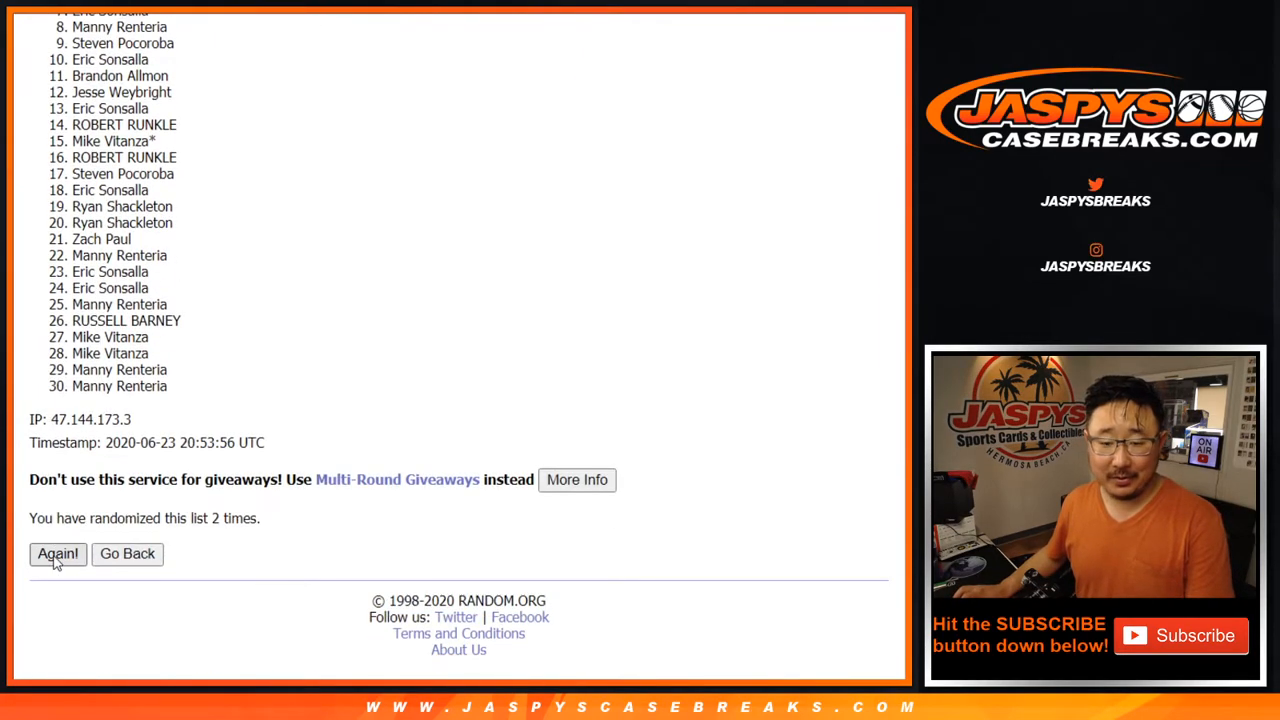
{"action": "left_click", "coordinate": [56, 554]}
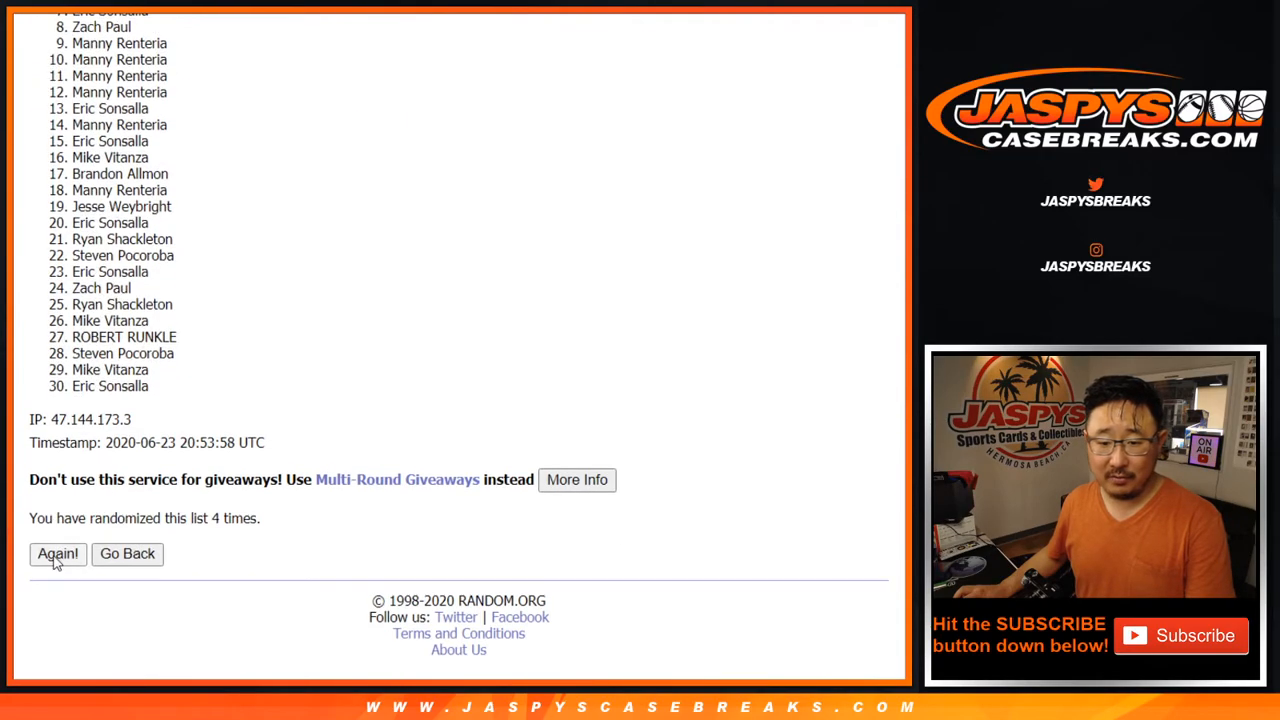
{"action": "left_click", "coordinate": [56, 554]}
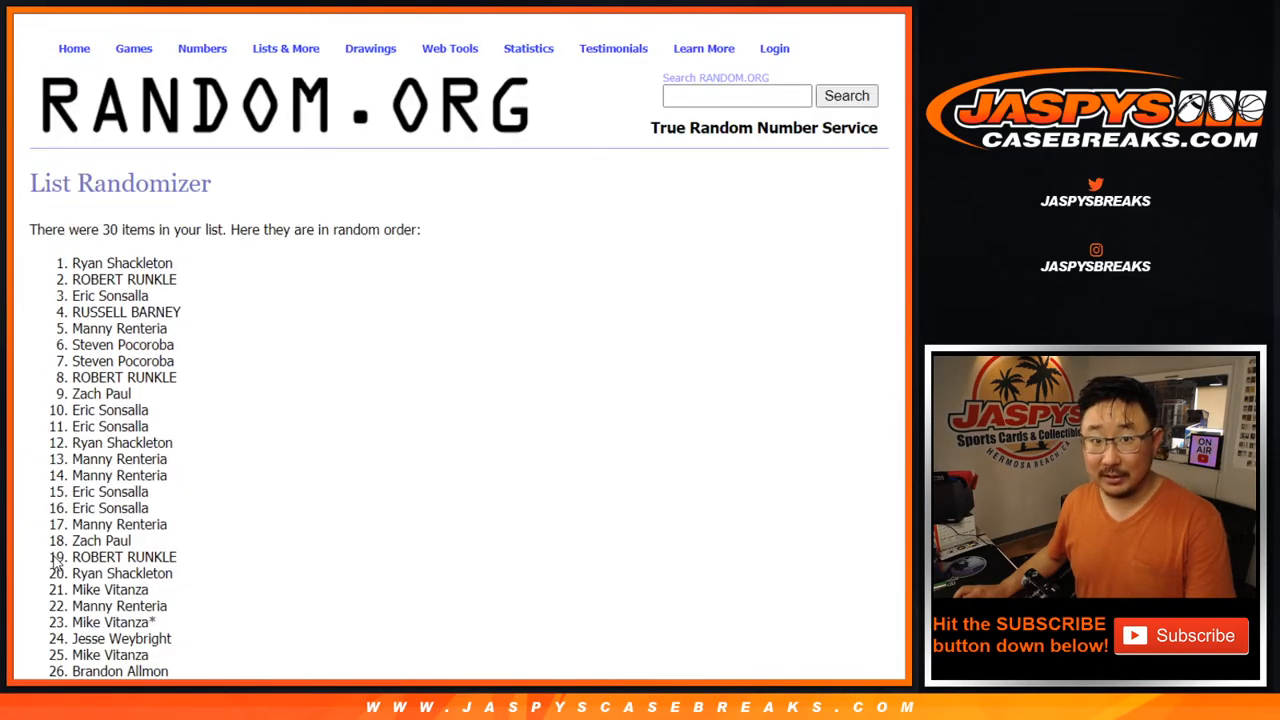
{"action": "scroll", "scroll_direction": "down", "scroll_amount": 3}
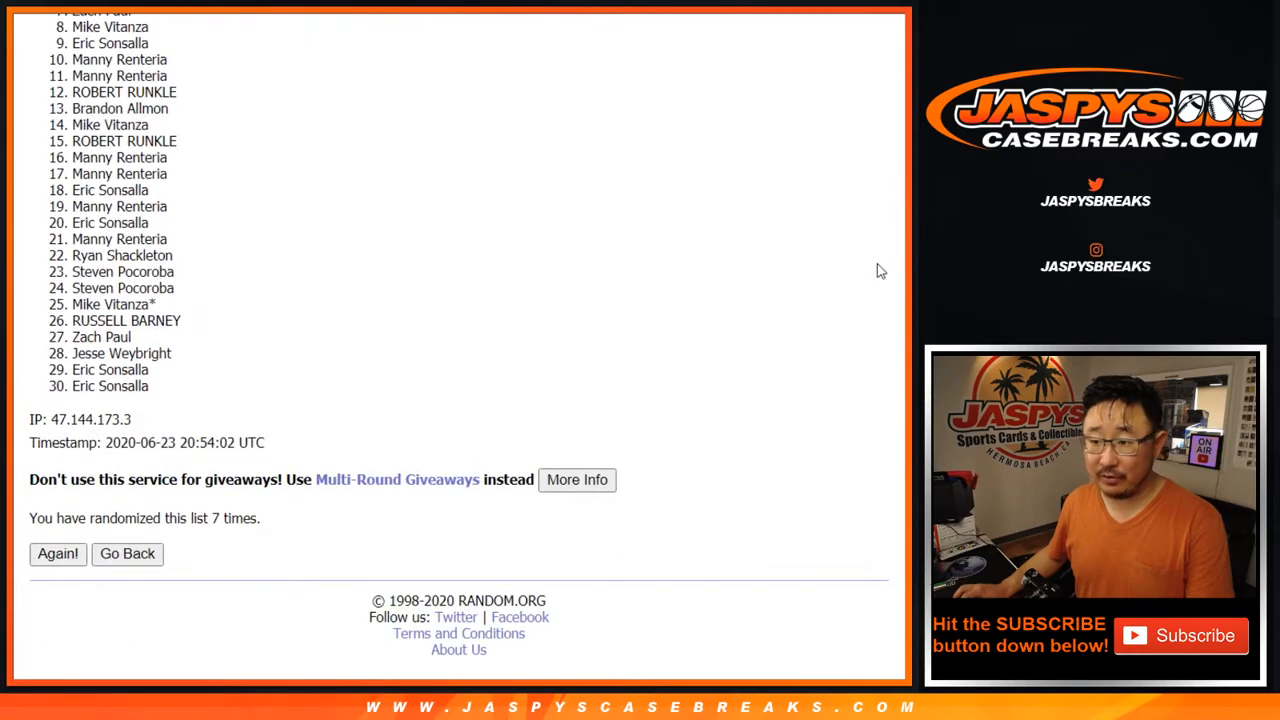